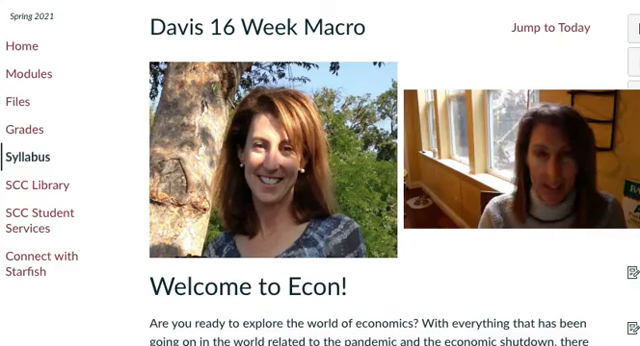
mouse_move(152, 48)
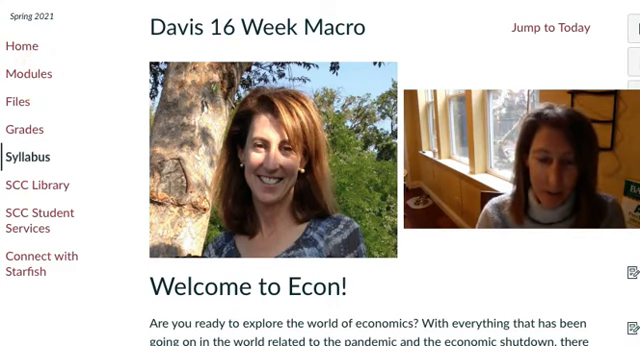
- Scroll the home page past the welcome text to the support contacts and office hours table
scroll(down, 3)
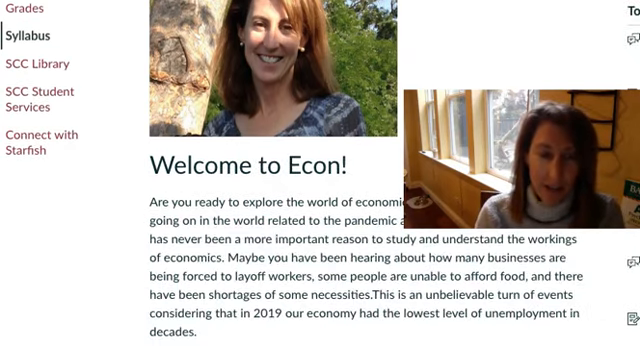
scroll(down, 3)
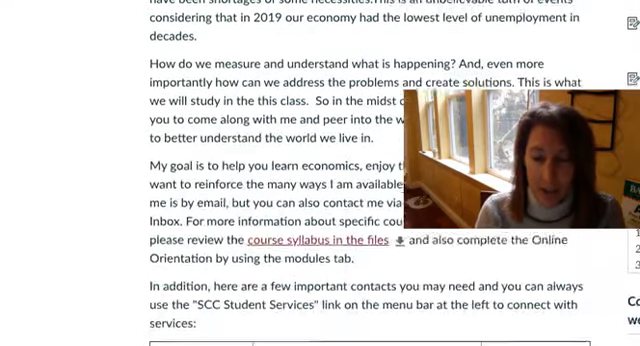
scroll(down, 3)
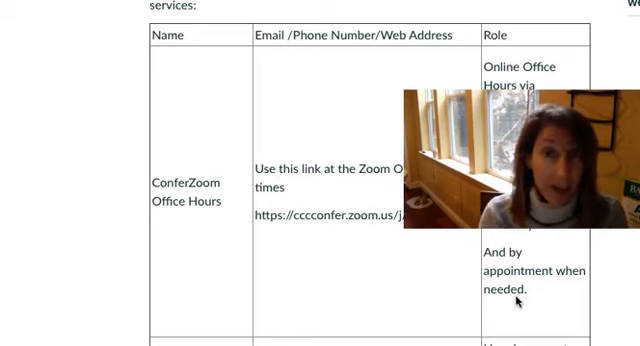
scroll(down, 3)
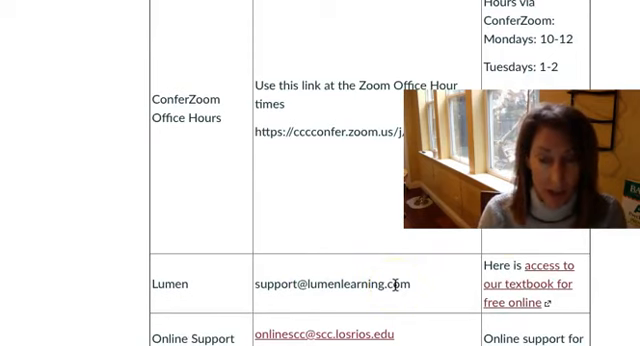
scroll(down, 3)
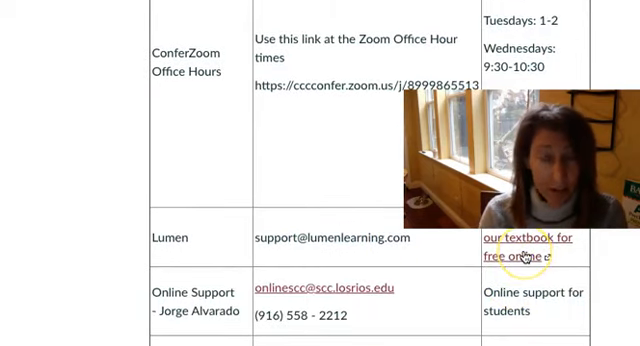
scroll(down, 3)
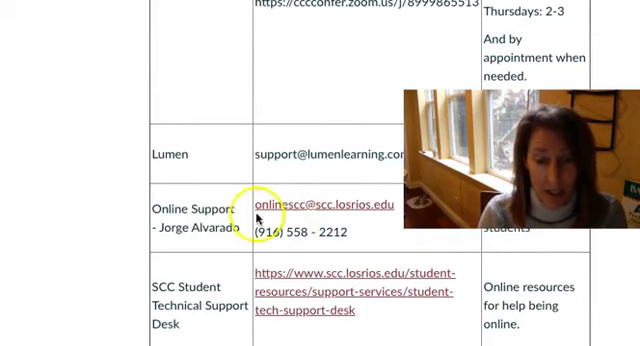
mouse_move(345, 210)
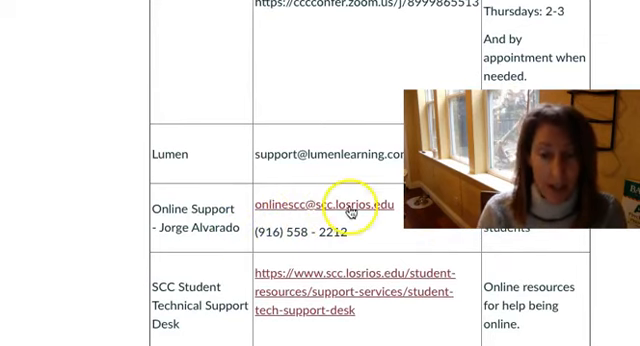
scroll(down, 3)
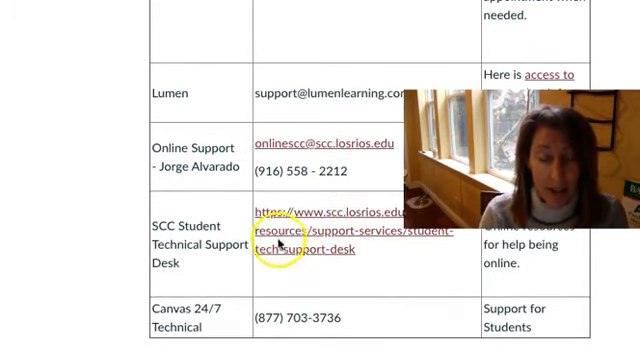
mouse_move(200, 318)
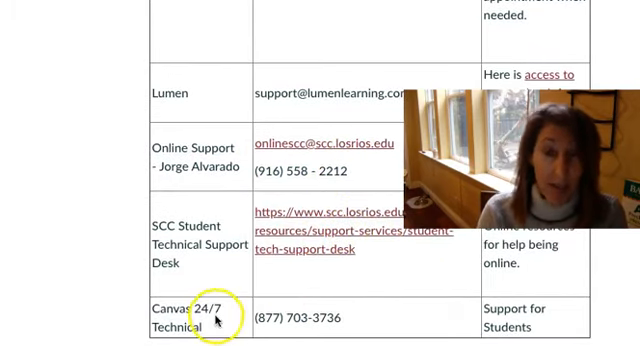
scroll(down, 3)
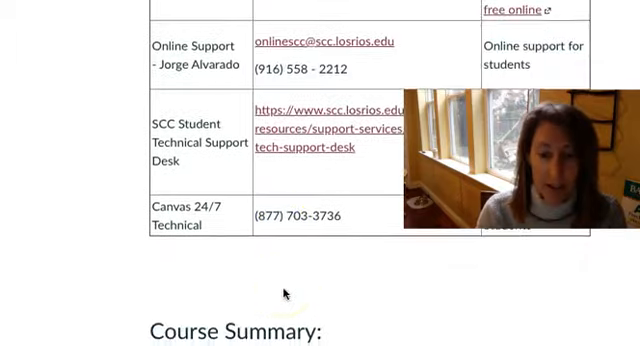
- Scroll down to the Course Summary list of assignment due dates
scroll(down, 3)
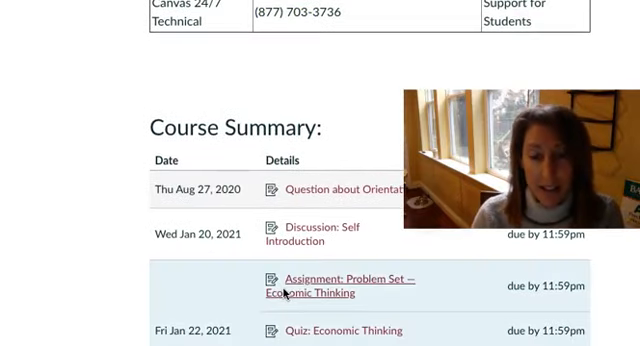
scroll(down, 3)
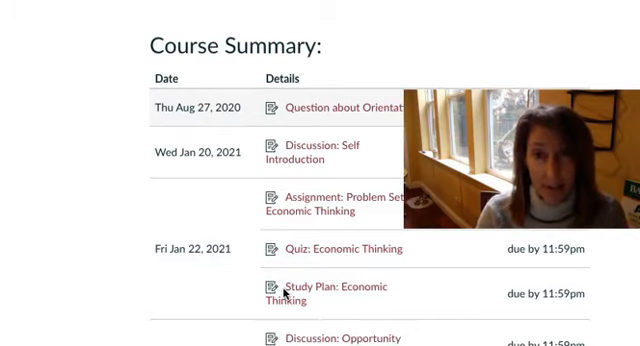
scroll(down, 3)
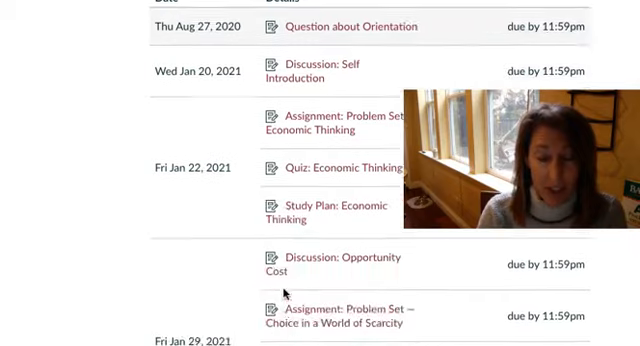
scroll(down, 3)
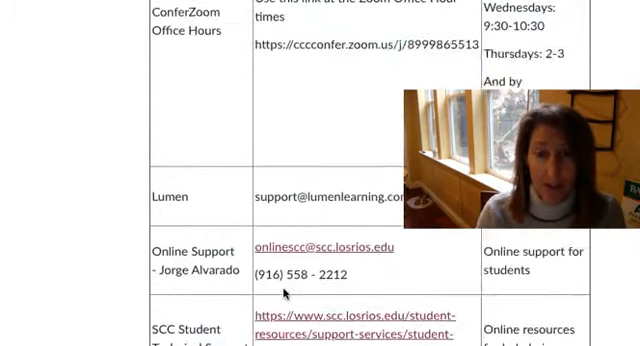
- Scroll back up to the Davis 16 Week Macro title and welcome photo
scroll(up, 3)
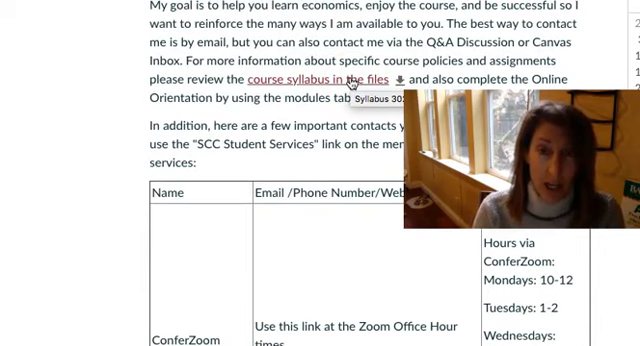
scroll(up, 3)
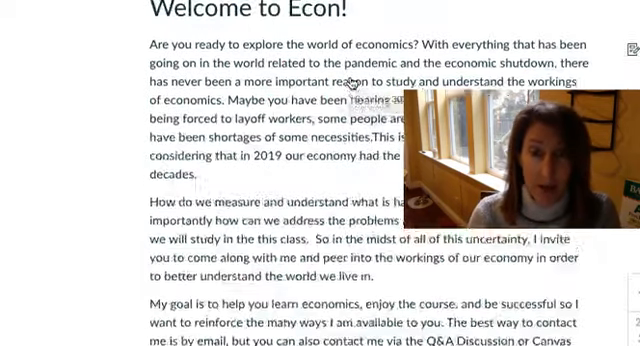
scroll(up, 3)
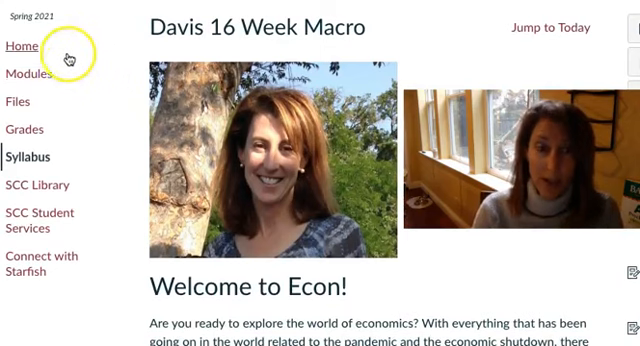
mouse_move(30, 72)
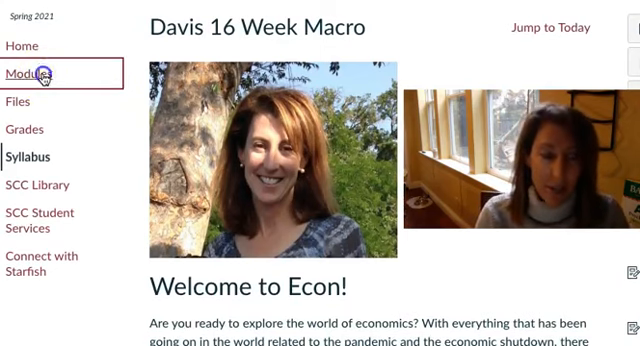
- Open Modules and scroll to the A. Orientation module's page links
click(30, 72)
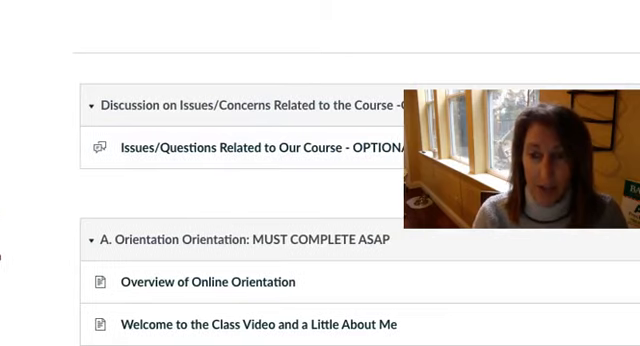
mouse_move(237, 117)
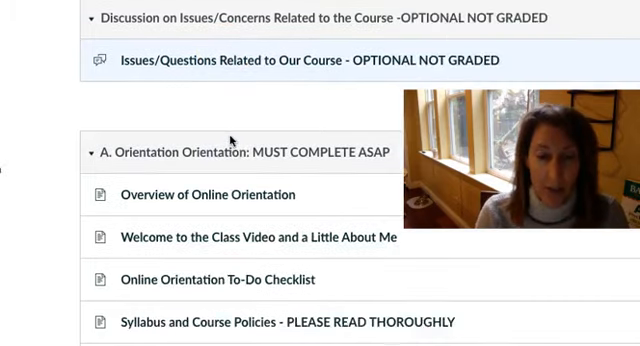
scroll(down, 3)
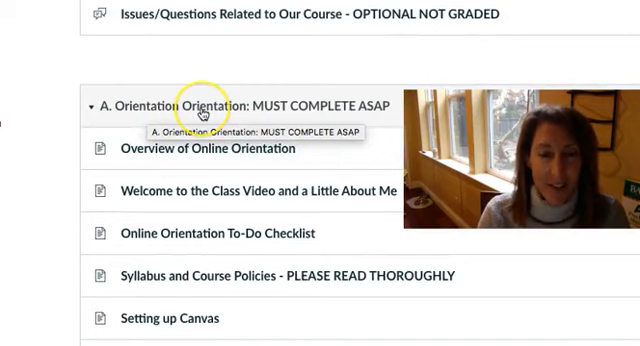
mouse_move(203, 112)
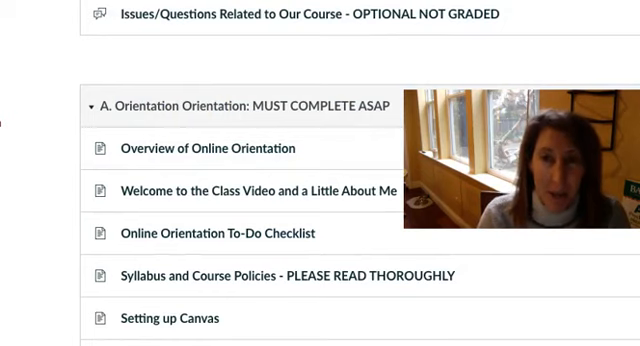
scroll(down, 3)
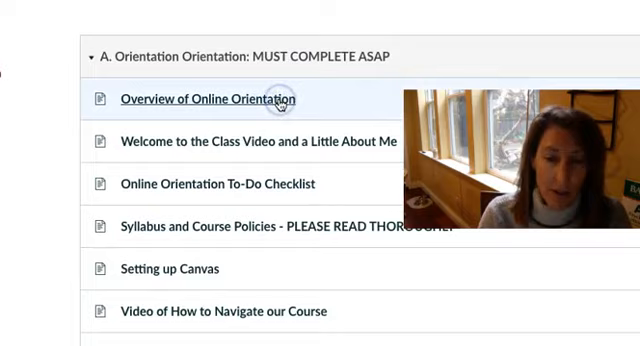
- Open Overview of Online Orientation and read down to the instructor contact line
click(209, 99)
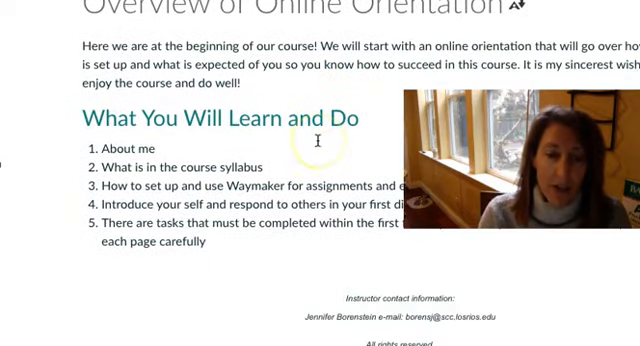
scroll(down, 3)
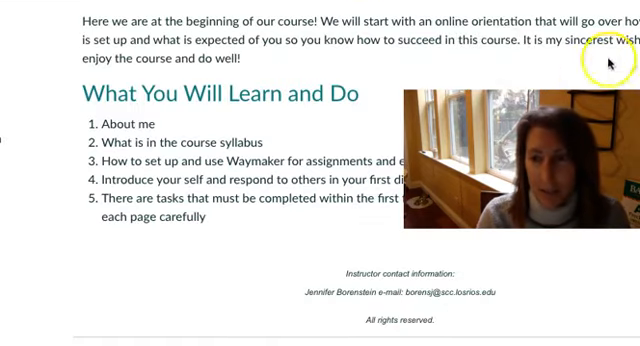
scroll(down, 3)
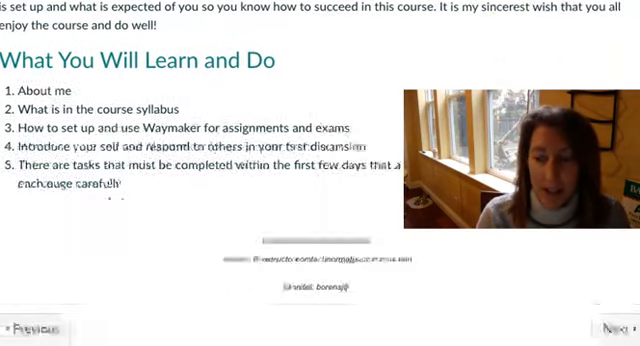
scroll(down, 3)
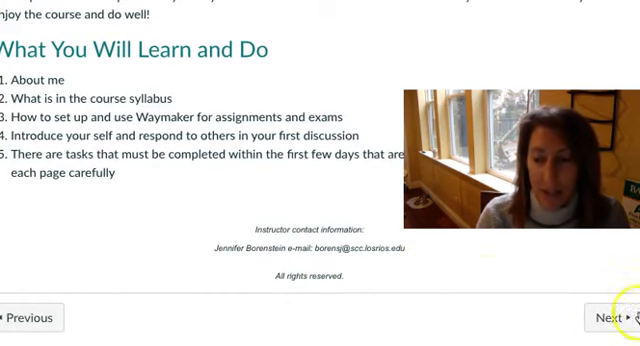
- Advance to the Welcome Video page and scroll through it
click(603, 317)
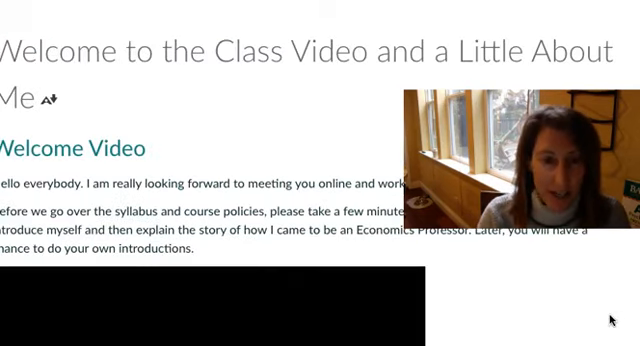
scroll(down, 3)
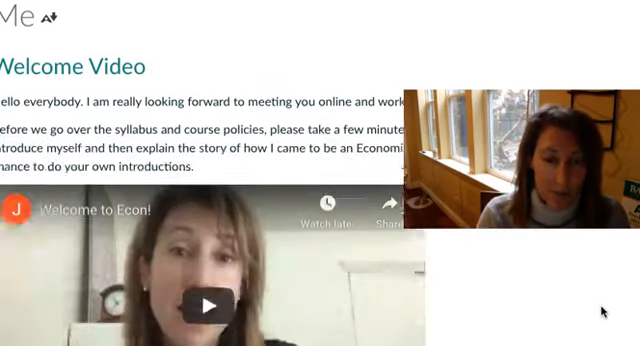
scroll(down, 3)
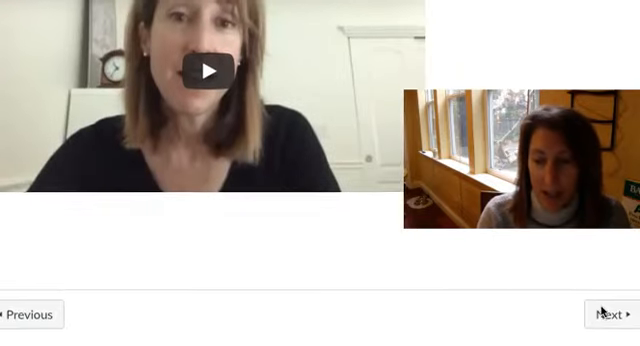
- Read through the Online Orientation To-Do Checklist and continue to the syllabus page
click(607, 316)
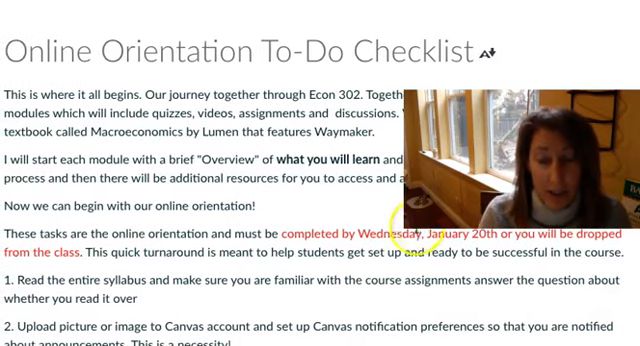
scroll(down, 3)
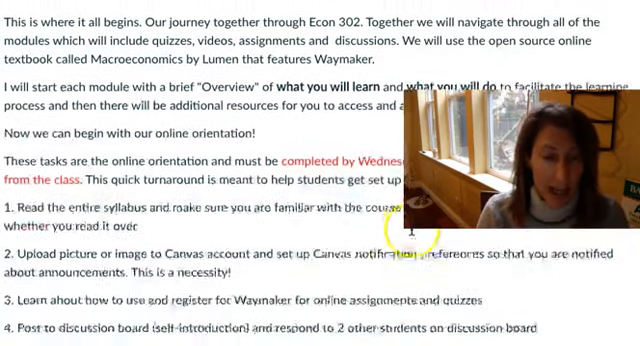
scroll(down, 3)
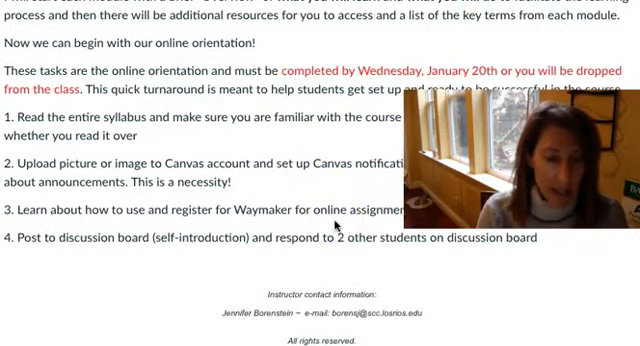
scroll(down, 3)
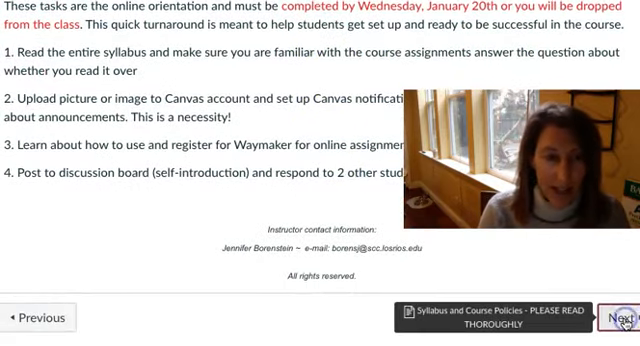
click(620, 318)
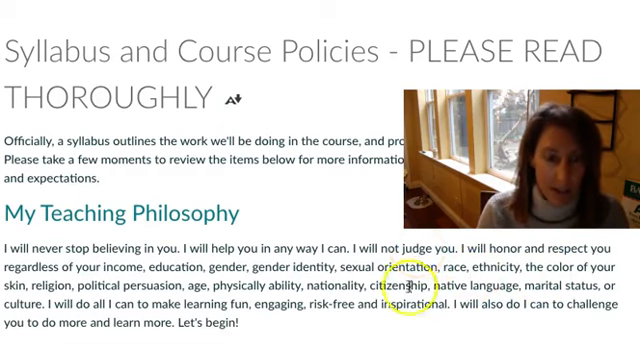
- Scroll the syllabus through the Discussions, Projects and Extra Credit grading sections
scroll(down, 3)
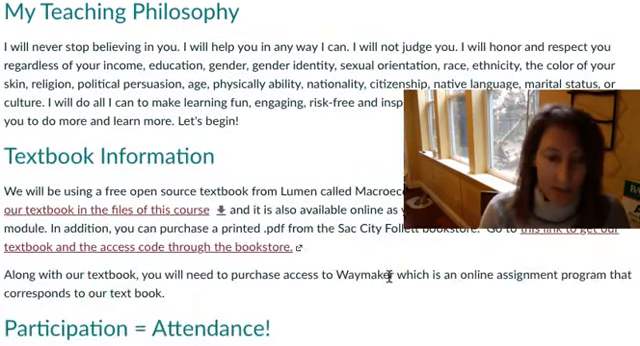
scroll(down, 3)
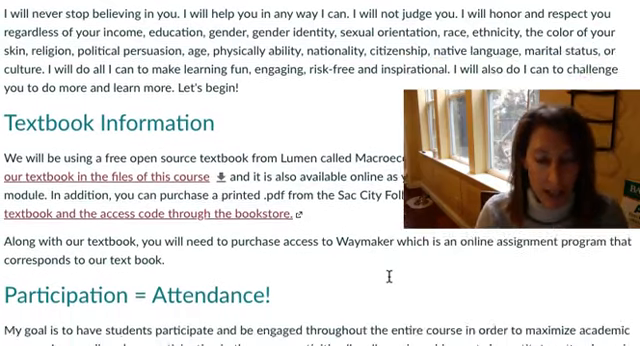
scroll(down, 3)
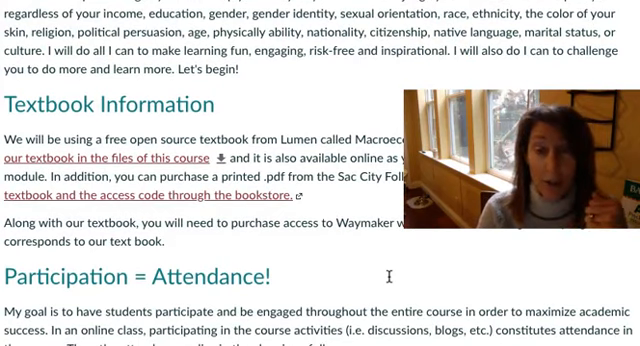
mouse_move(389, 281)
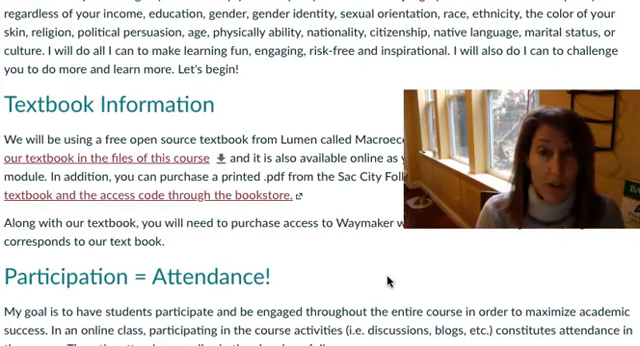
scroll(down, 3)
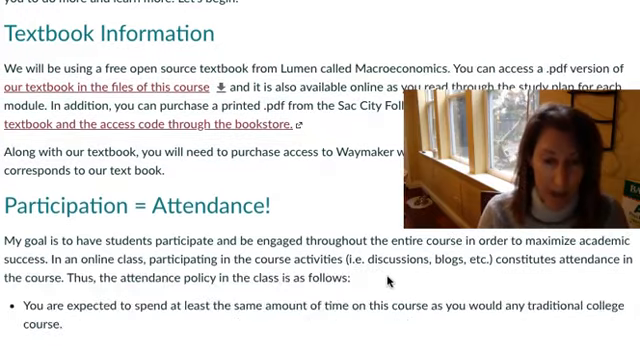
scroll(down, 3)
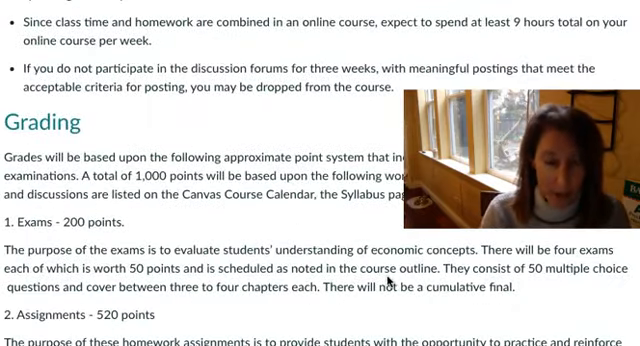
scroll(down, 3)
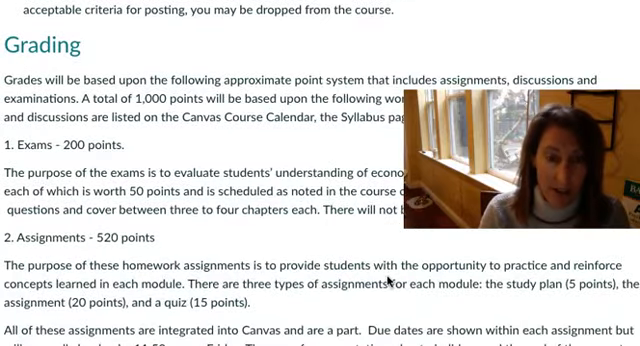
scroll(down, 3)
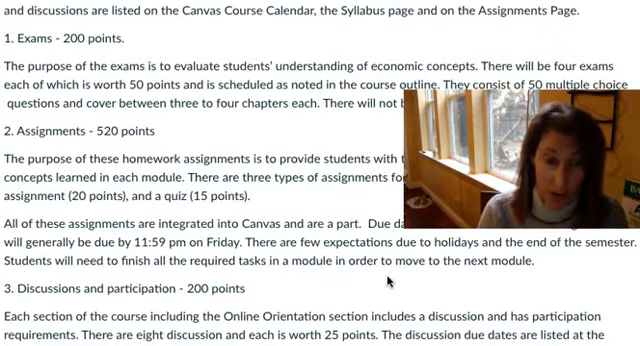
scroll(down, 3)
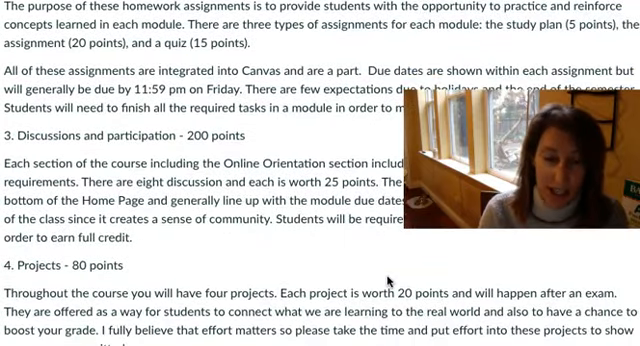
scroll(down, 3)
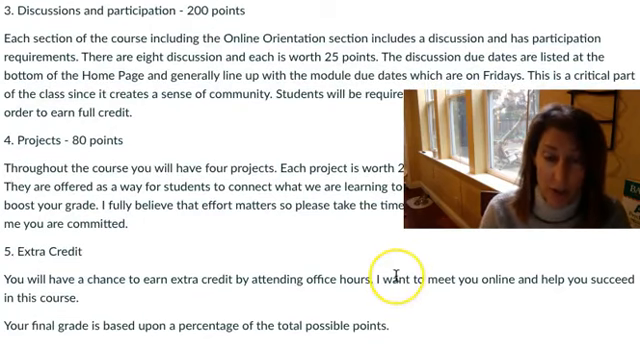
scroll(down, 3)
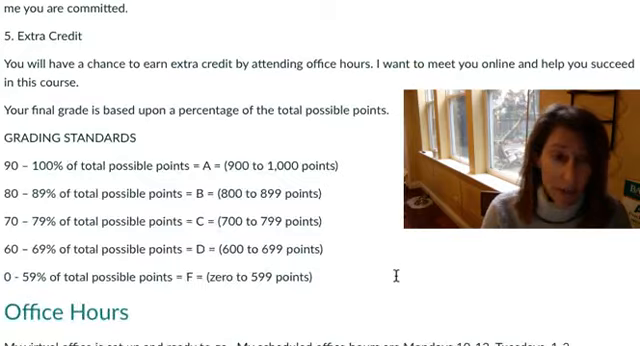
scroll(up, 3)
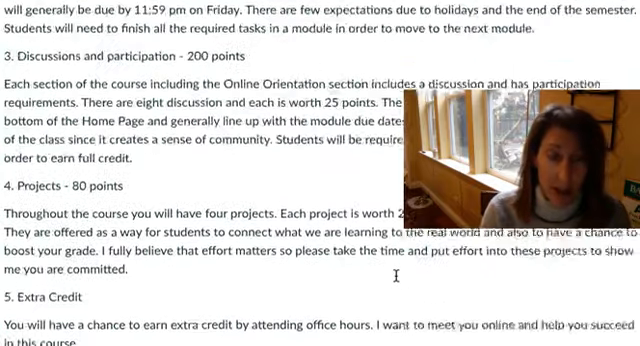
scroll(up, 3)
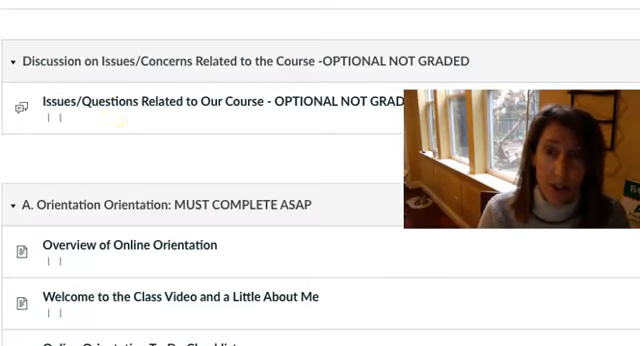
- Collapse and then re-expand the Basic Economics module on the Modules page
scroll(up, 3)
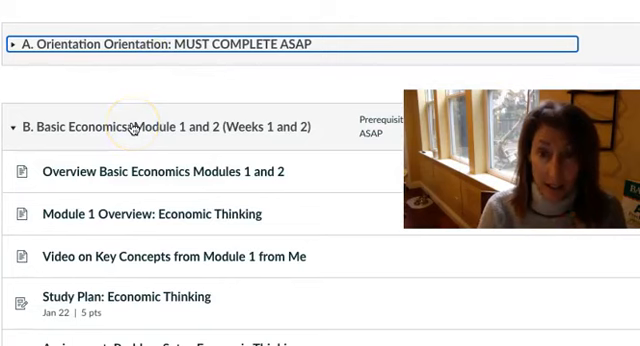
click(16, 126)
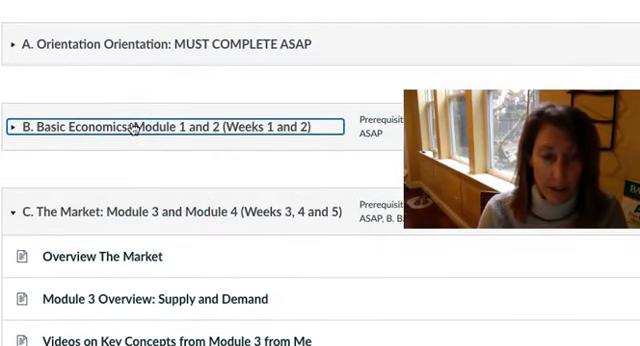
click(175, 126)
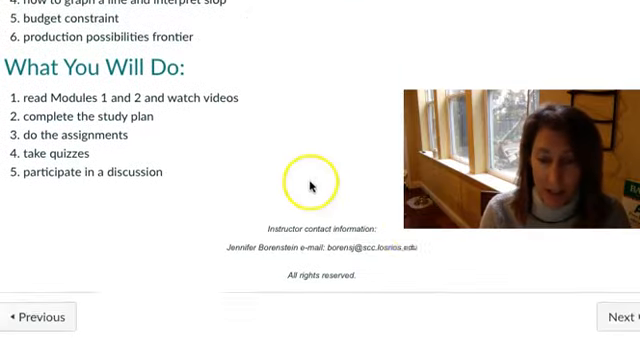
- Advance to Module 1 Overview: Economic Thinking and scroll to its narrated slide links
click(622, 316)
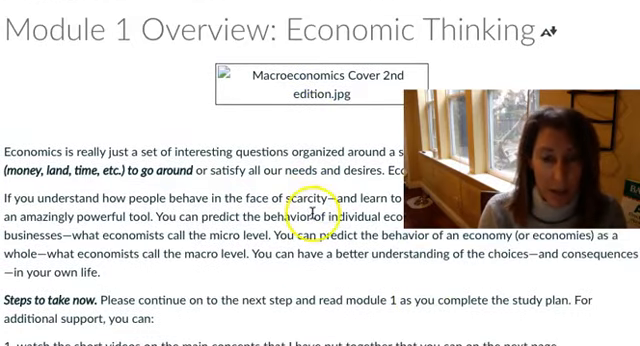
scroll(down, 3)
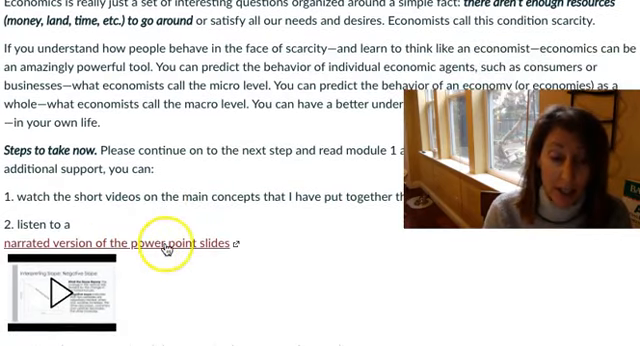
scroll(down, 3)
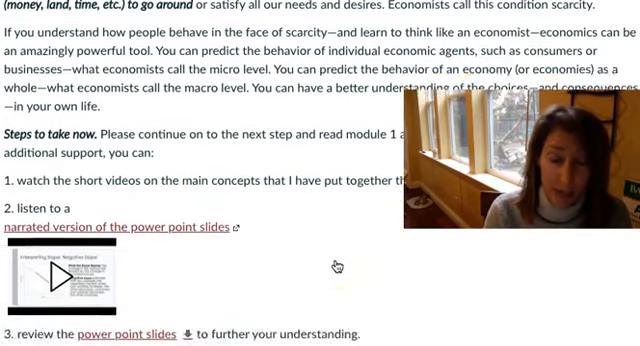
scroll(down, 3)
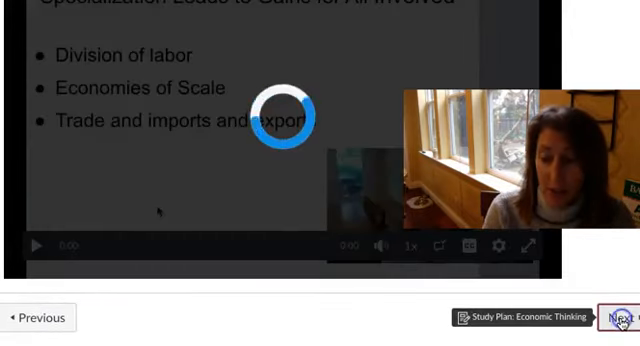
- Advance to the Study Plan: Economic Thinking page
click(622, 317)
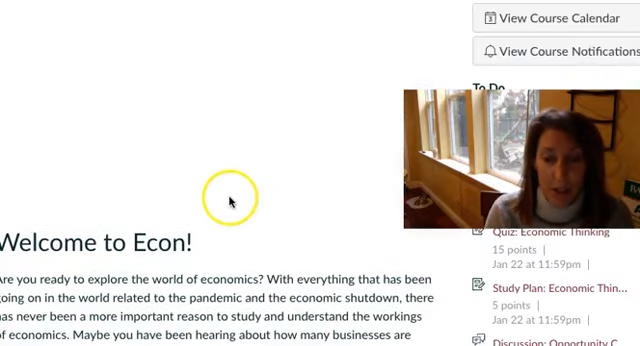
- Scroll the home page past the support table to the Course Summary due dates
scroll(down, 3)
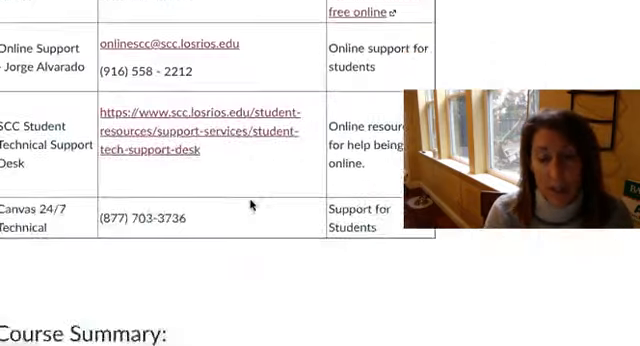
scroll(down, 3)
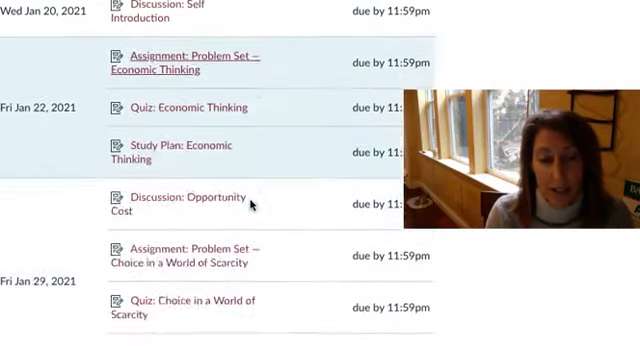
scroll(down, 3)
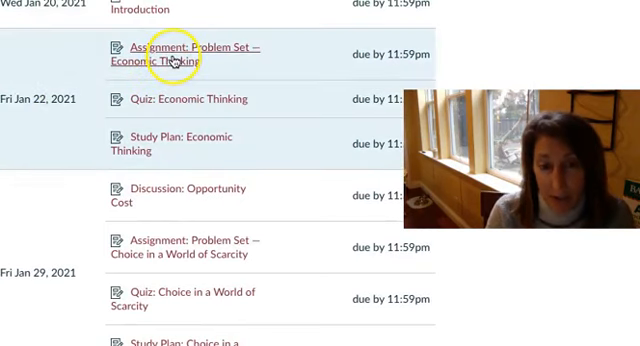
mouse_move(160, 138)
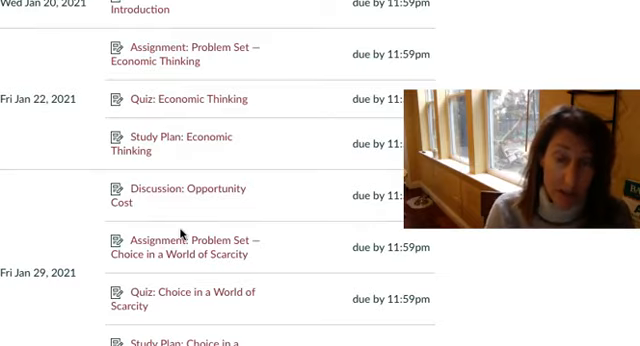
scroll(up, 3)
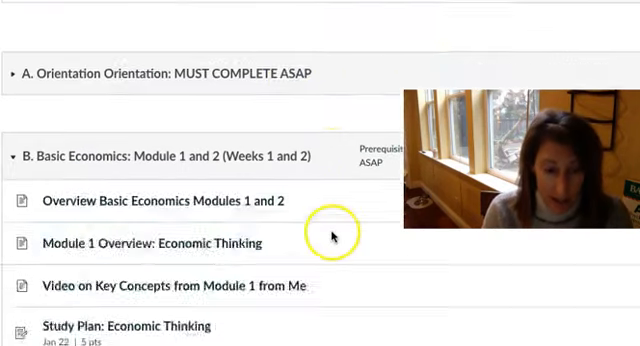
- Scroll the Modules list through The Market items down to How to Review for Exam, Exam 1 and Project 1
scroll(down, 3)
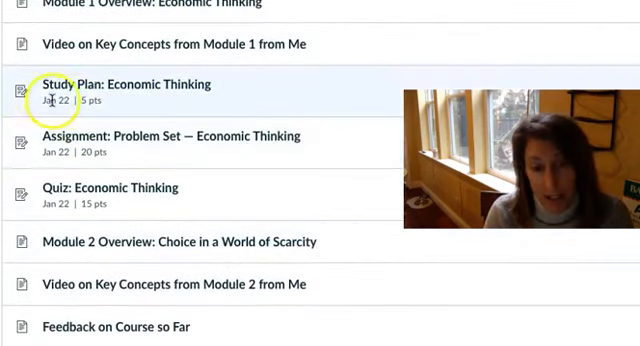
mouse_move(70, 195)
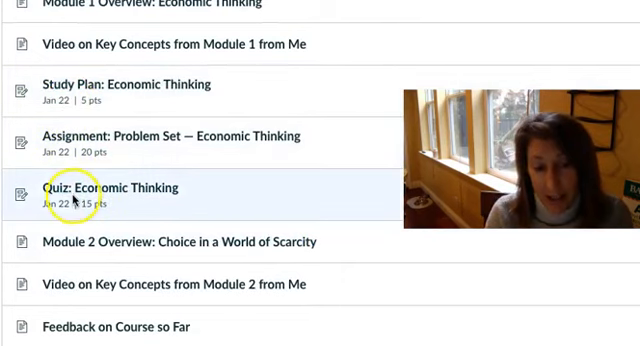
scroll(down, 3)
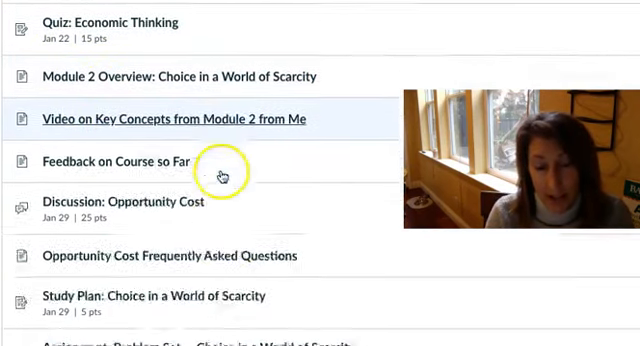
scroll(down, 3)
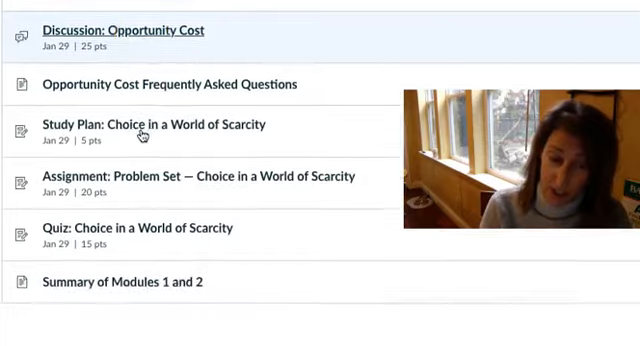
scroll(down, 3)
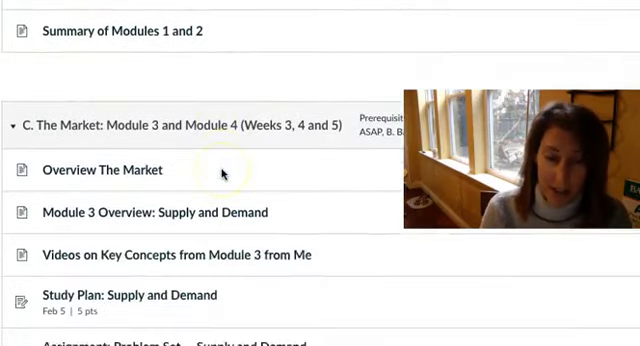
scroll(down, 3)
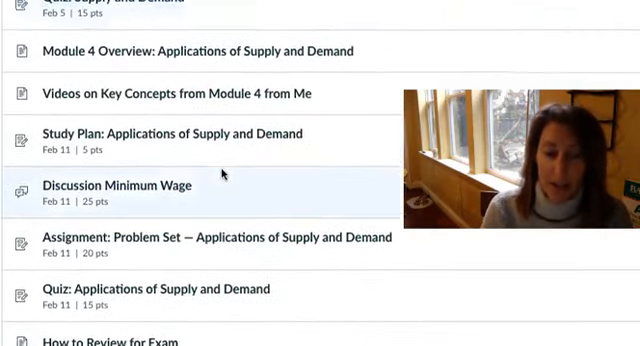
scroll(down, 3)
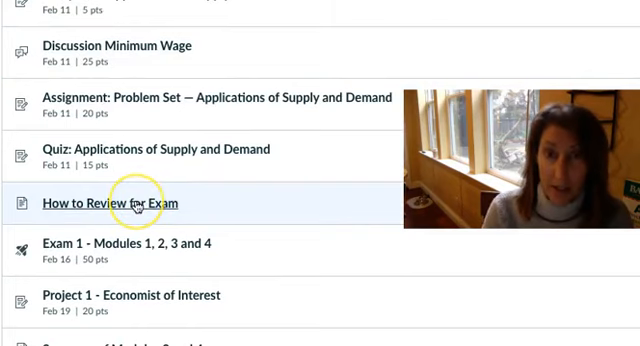
mouse_move(160, 244)
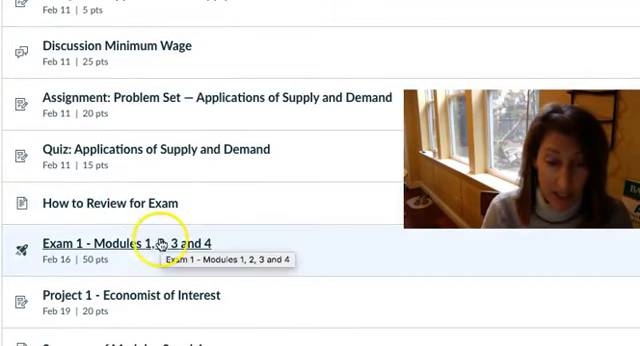